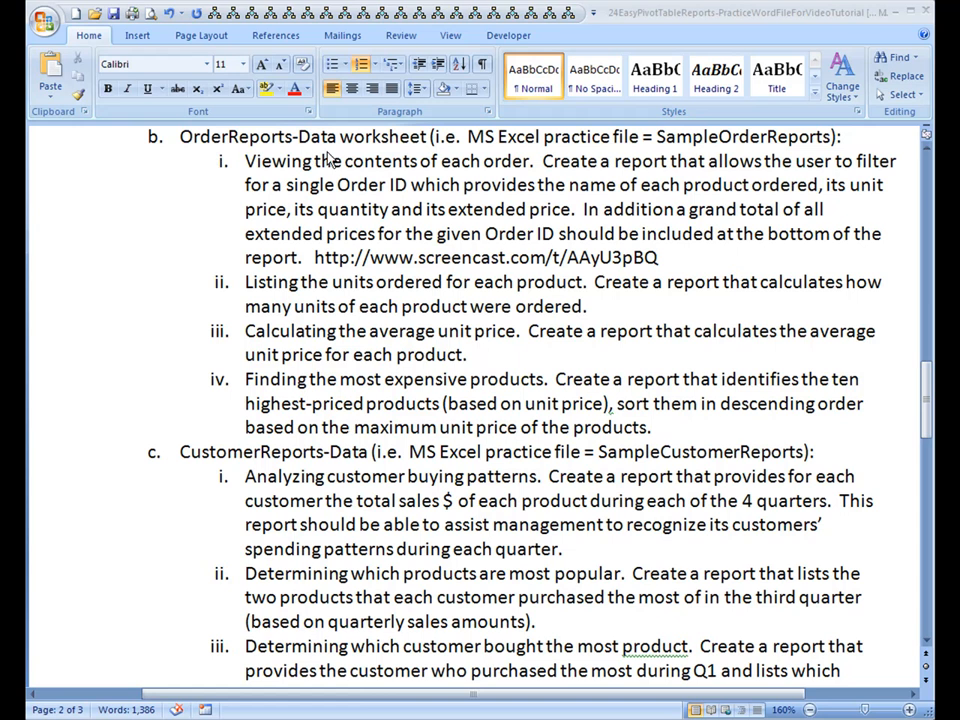
{"action": "mouse_move", "coordinate": [289, 403]}
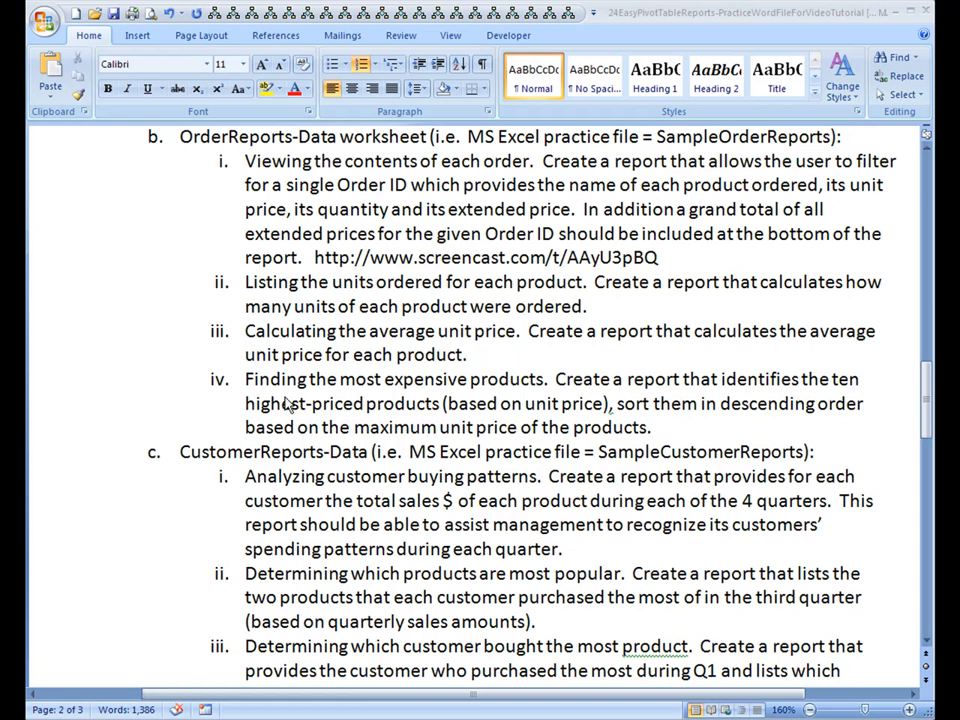
{"action": "mouse_move", "coordinate": [530, 390]}
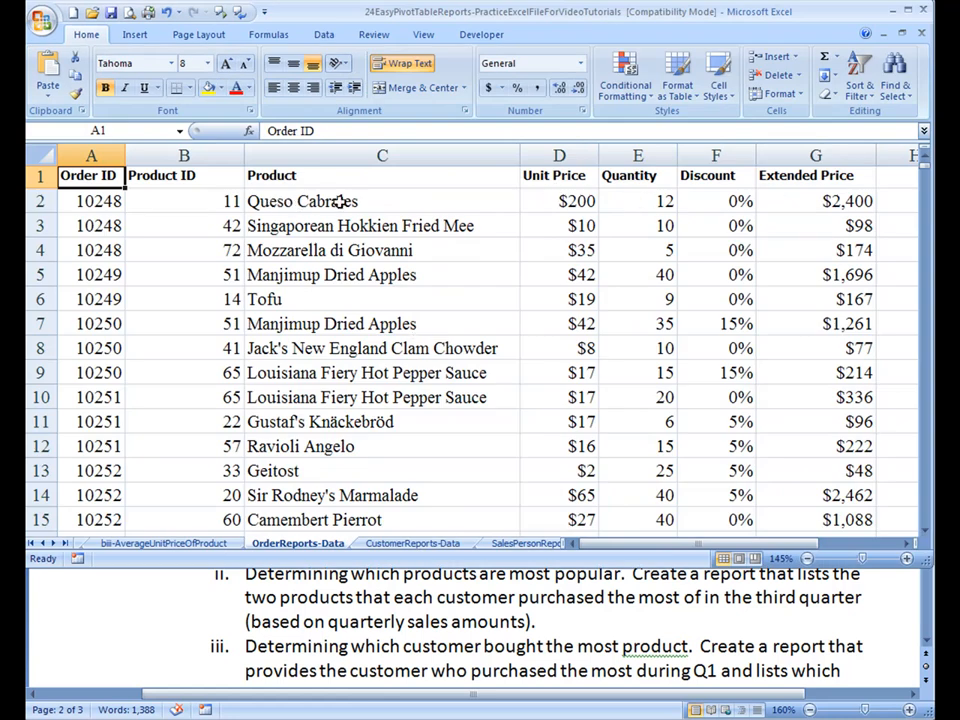
{"action": "mouse_move", "coordinate": [315, 508]}
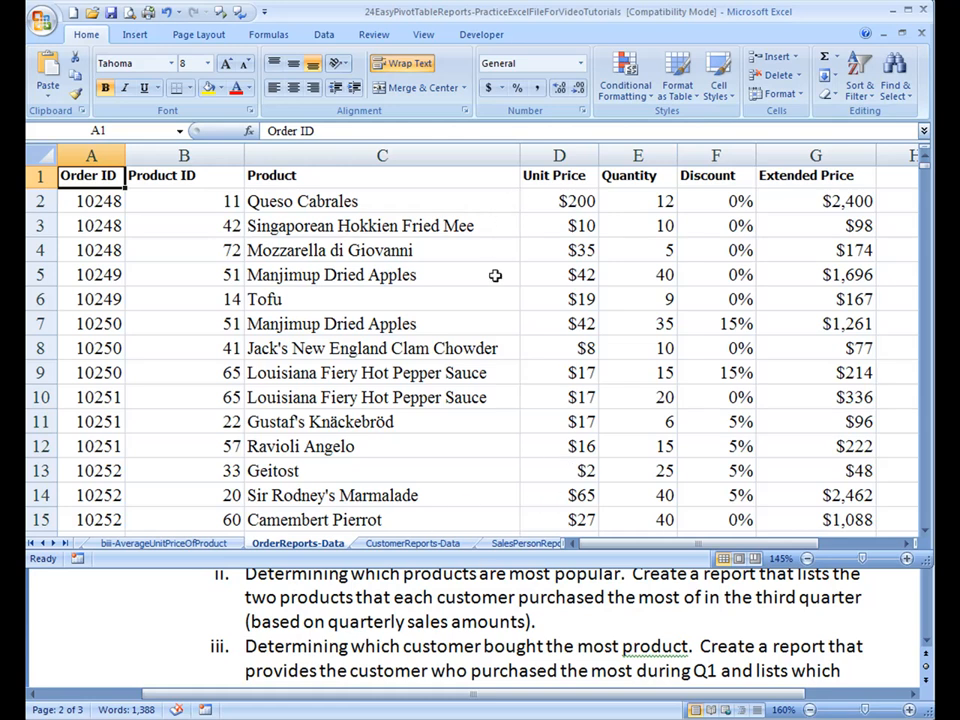
{"action": "mouse_move", "coordinate": [557, 462]}
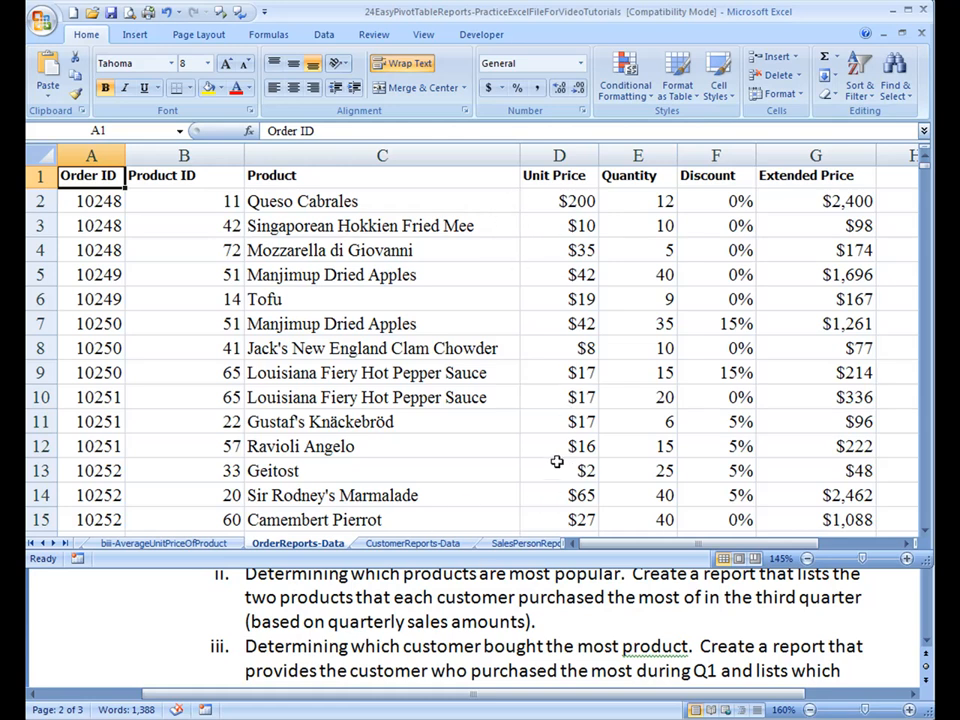
{"action": "mouse_move", "coordinate": [232, 315]}
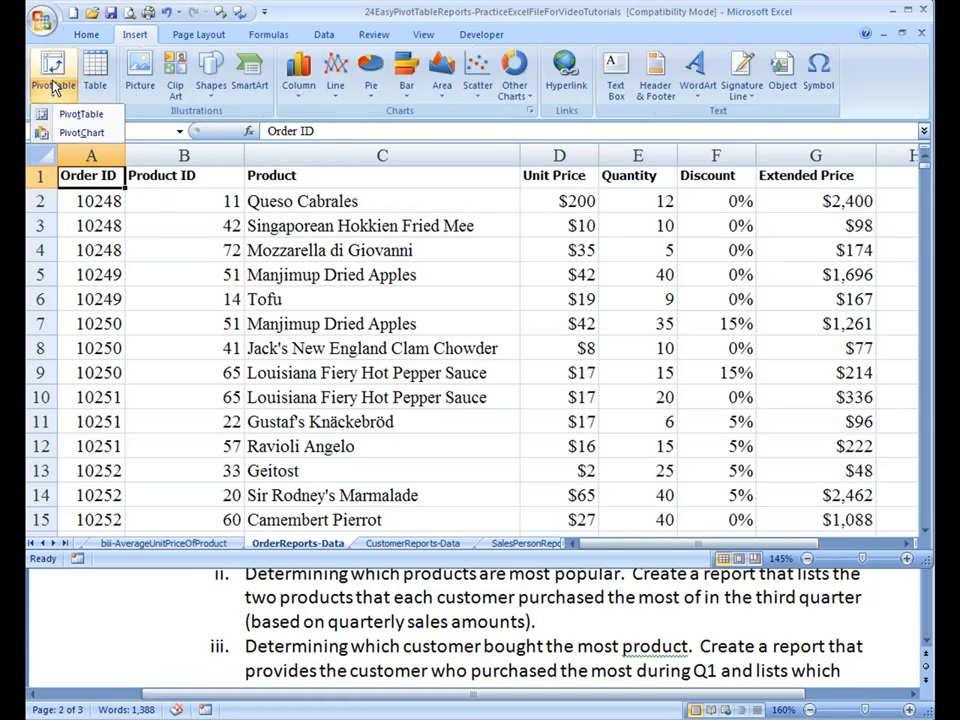
- Insert a PivotTable of the order data on a new worksheet, abandoning the PivotChart
{"action": "left_click", "coordinate": [82, 132]}
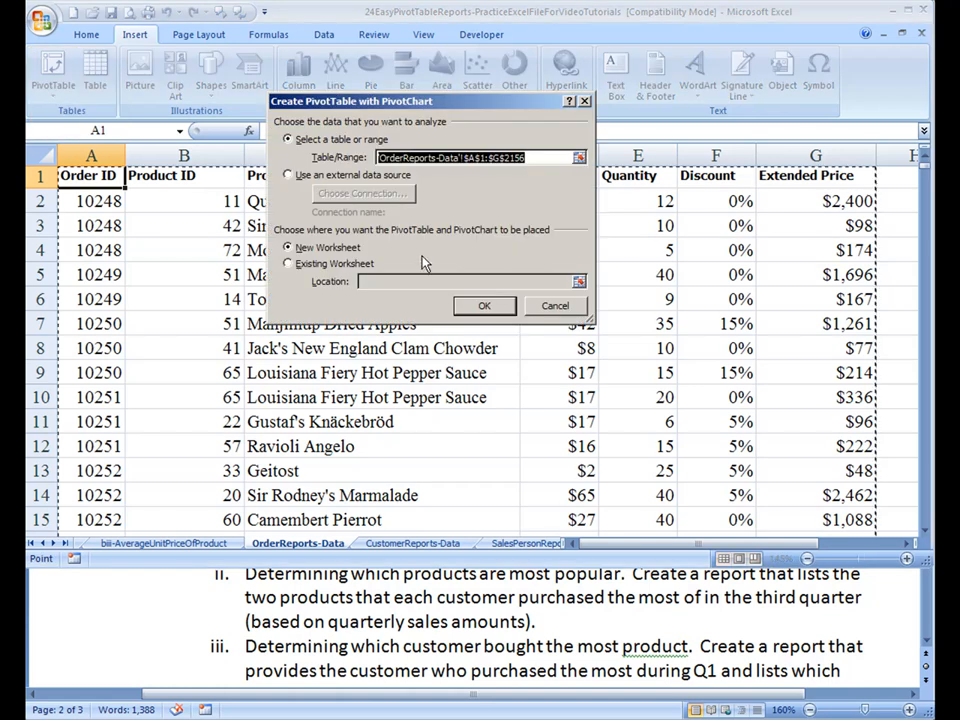
{"action": "left_click", "coordinate": [555, 305]}
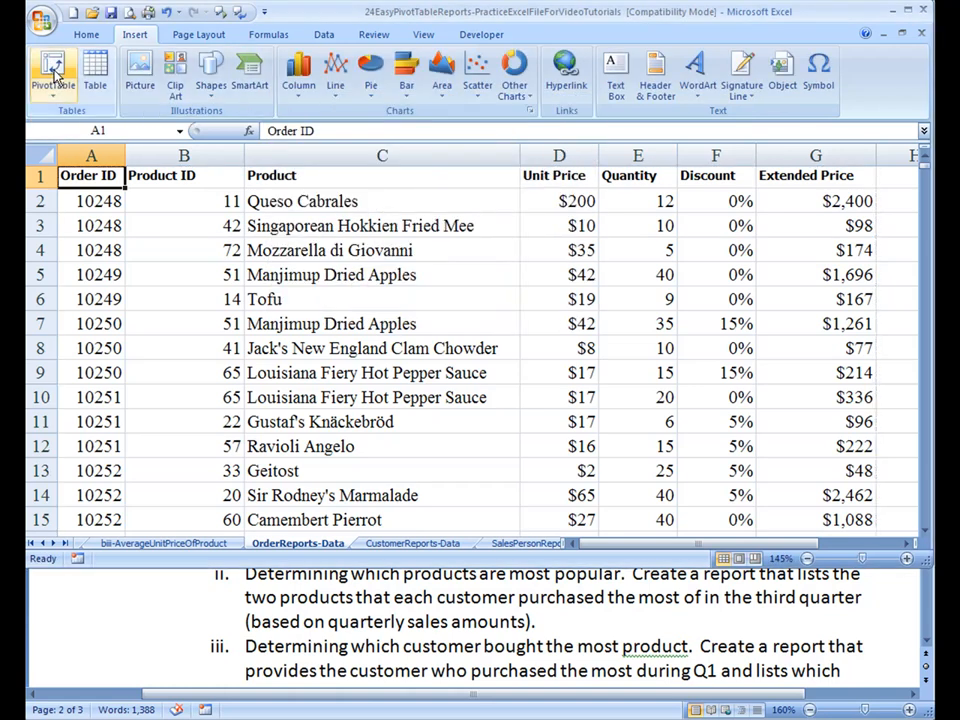
{"action": "left_click", "coordinate": [52, 70]}
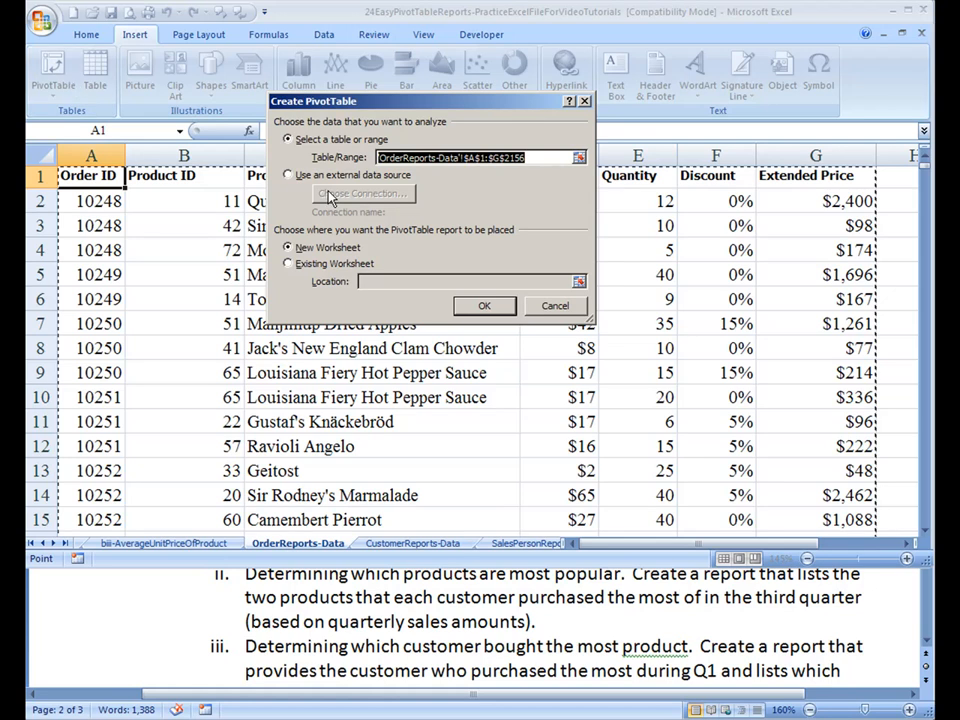
{"action": "mouse_move", "coordinate": [485, 306]}
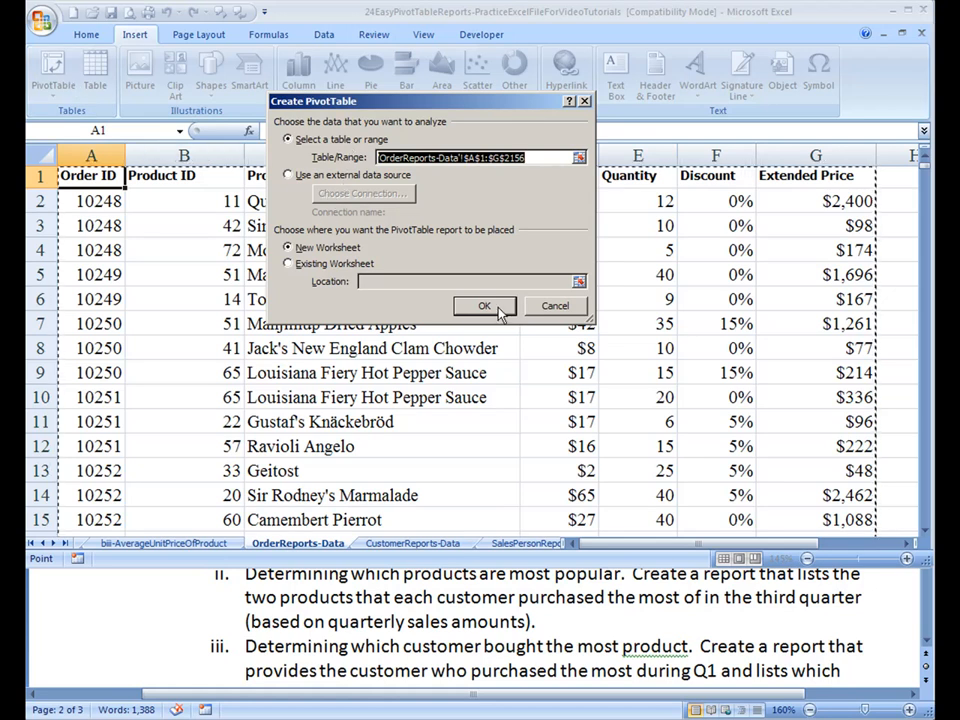
{"action": "left_click", "coordinate": [484, 306]}
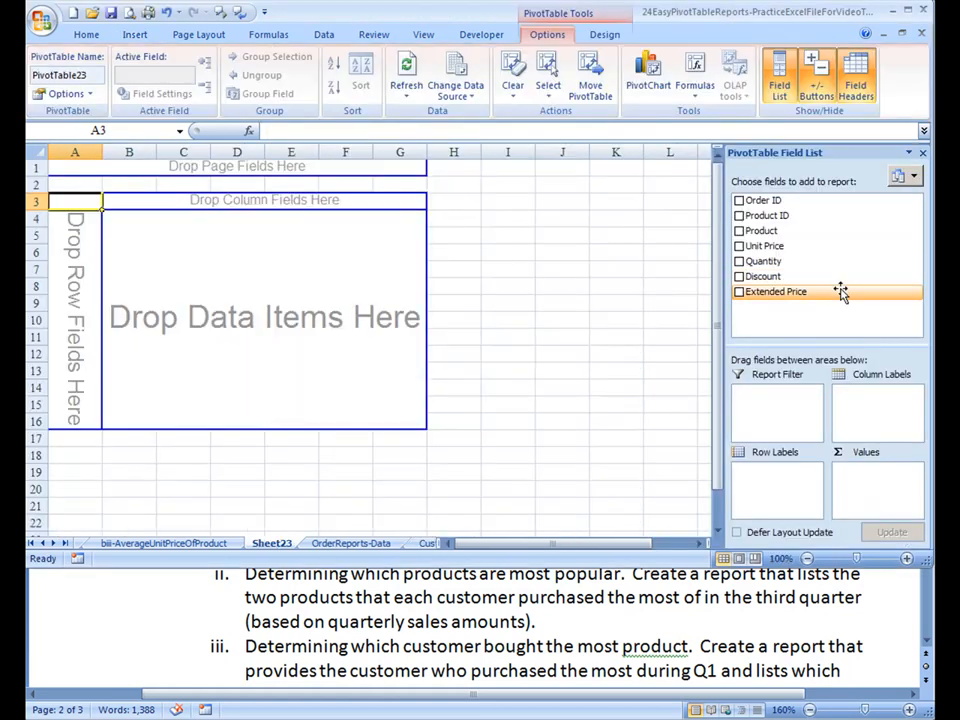
{"action": "mouse_move", "coordinate": [800, 230]}
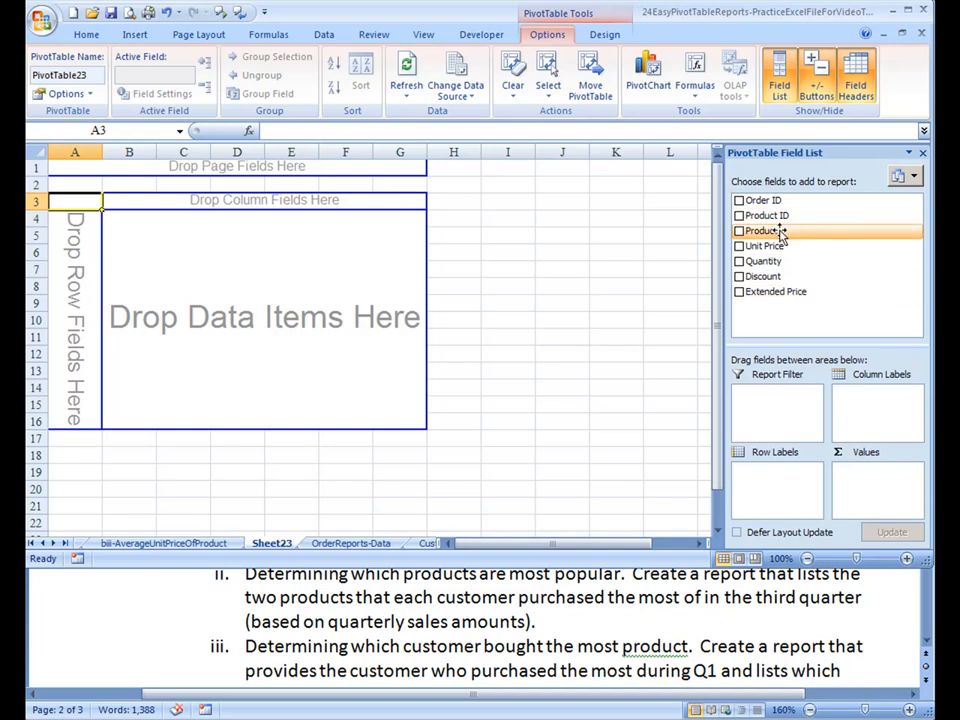
- Add Product as row labels and Unit Price as a summed value field
{"action": "left_click", "coordinate": [740, 230]}
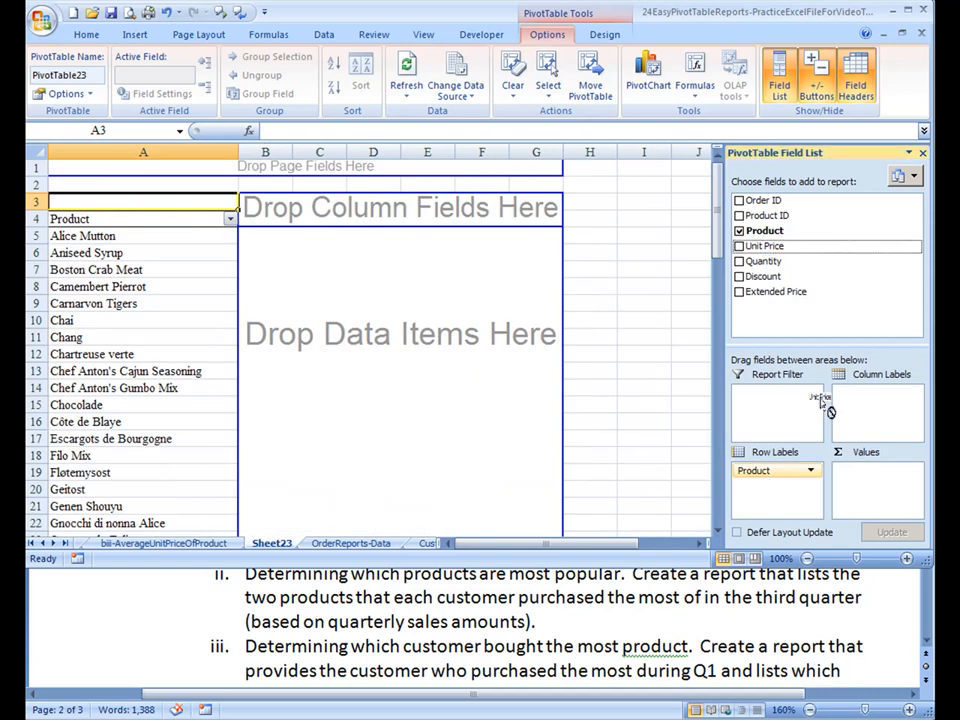
{"action": "left_click", "coordinate": [739, 246]}
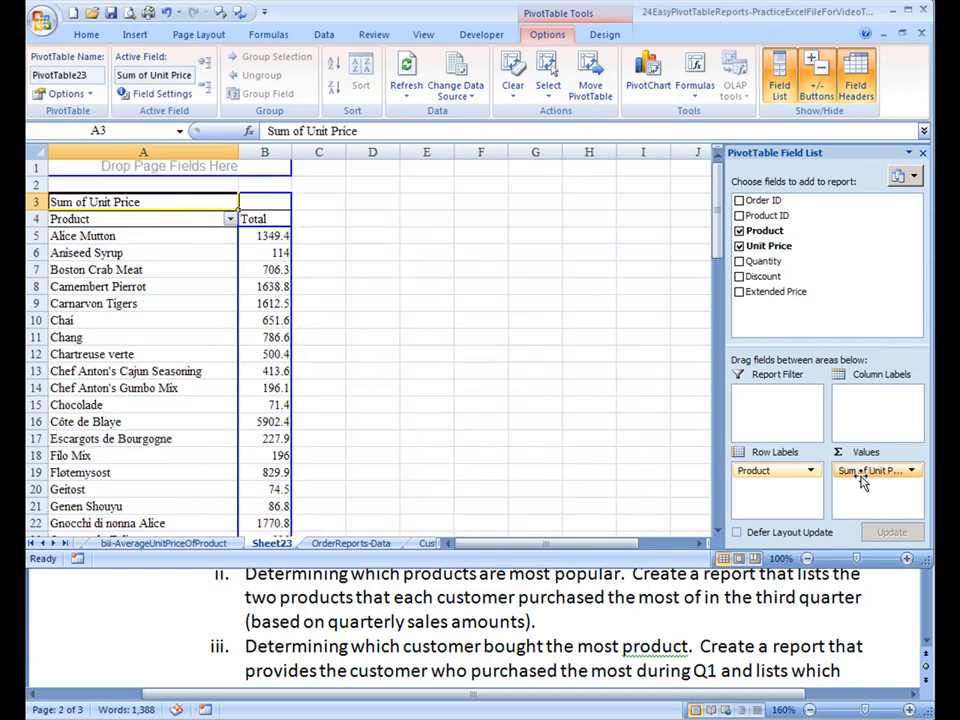
{"action": "mouse_move", "coordinate": [877, 470]}
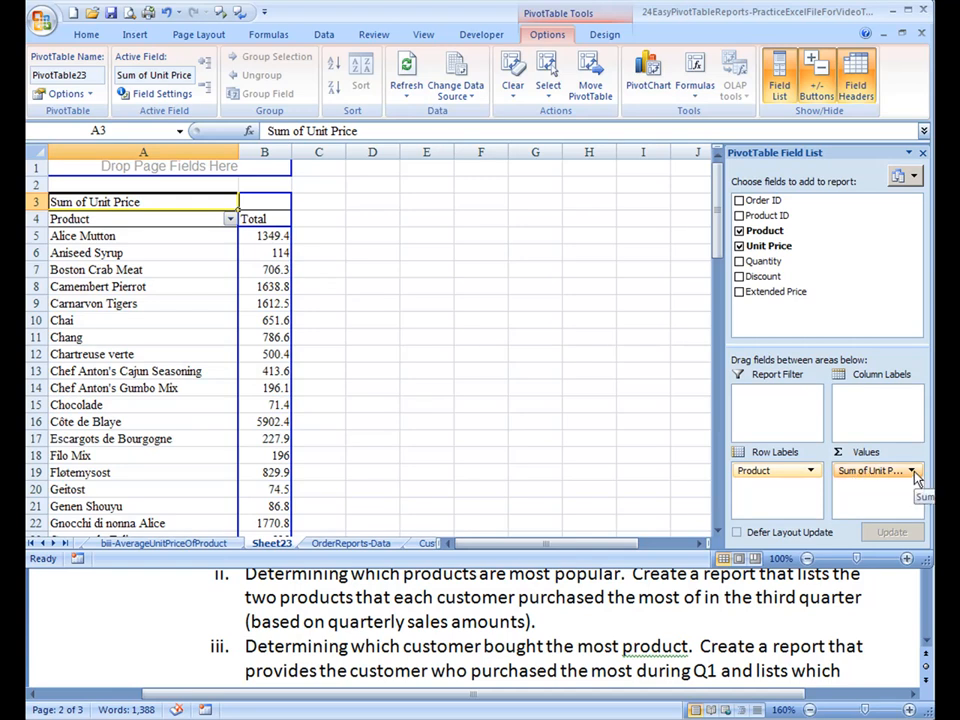
{"action": "left_click", "coordinate": [913, 470]}
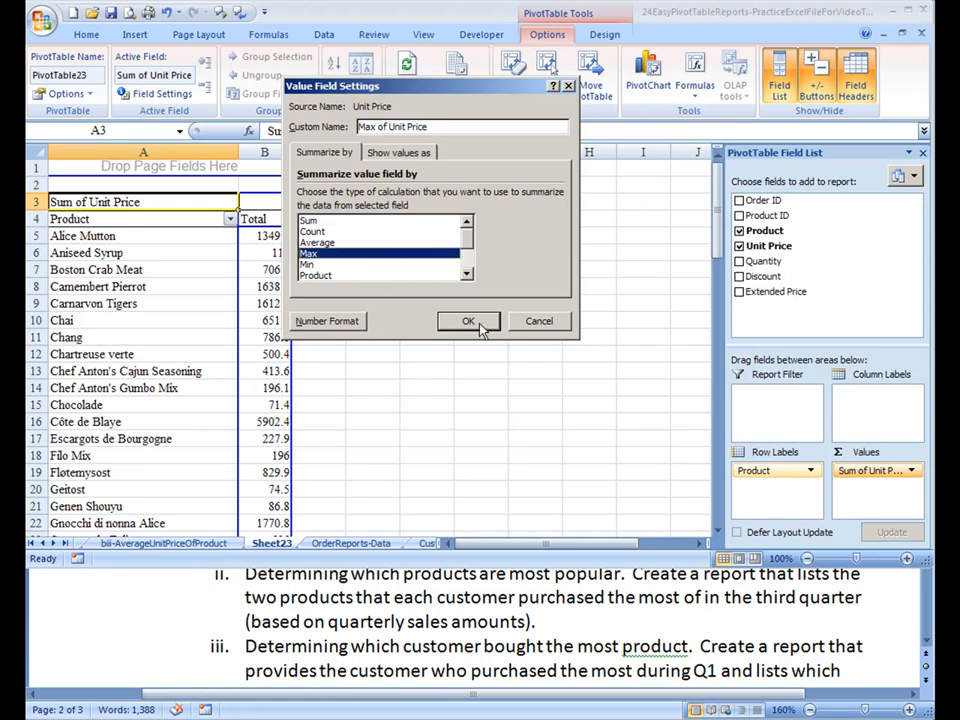
- Change the Unit Price value summary from Sum to Max
{"action": "left_click", "coordinate": [467, 320]}
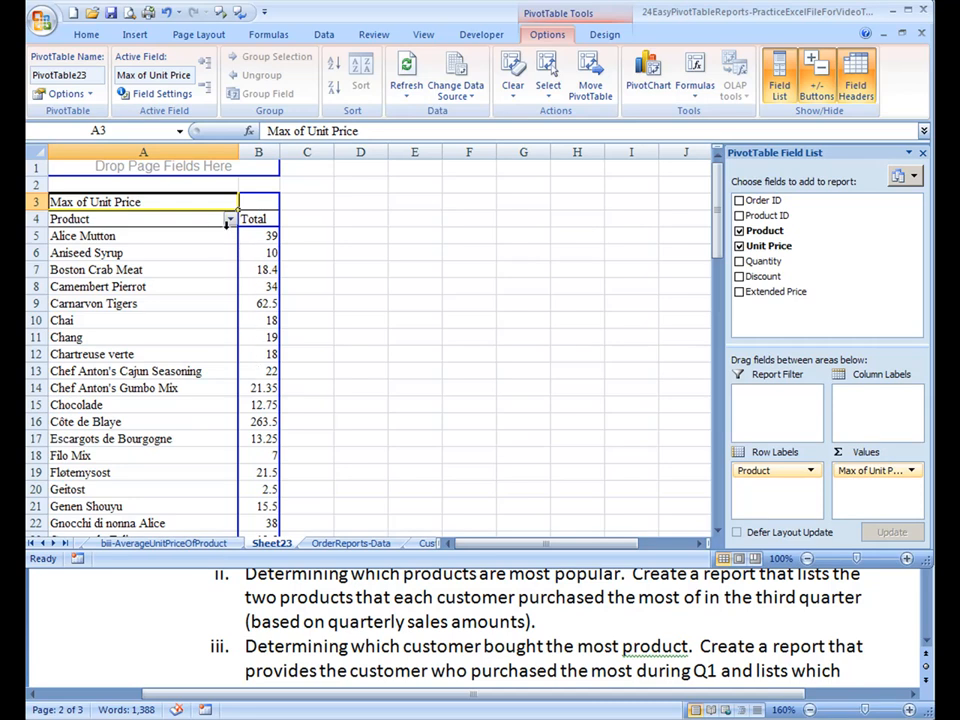
{"action": "left_click", "coordinate": [230, 219]}
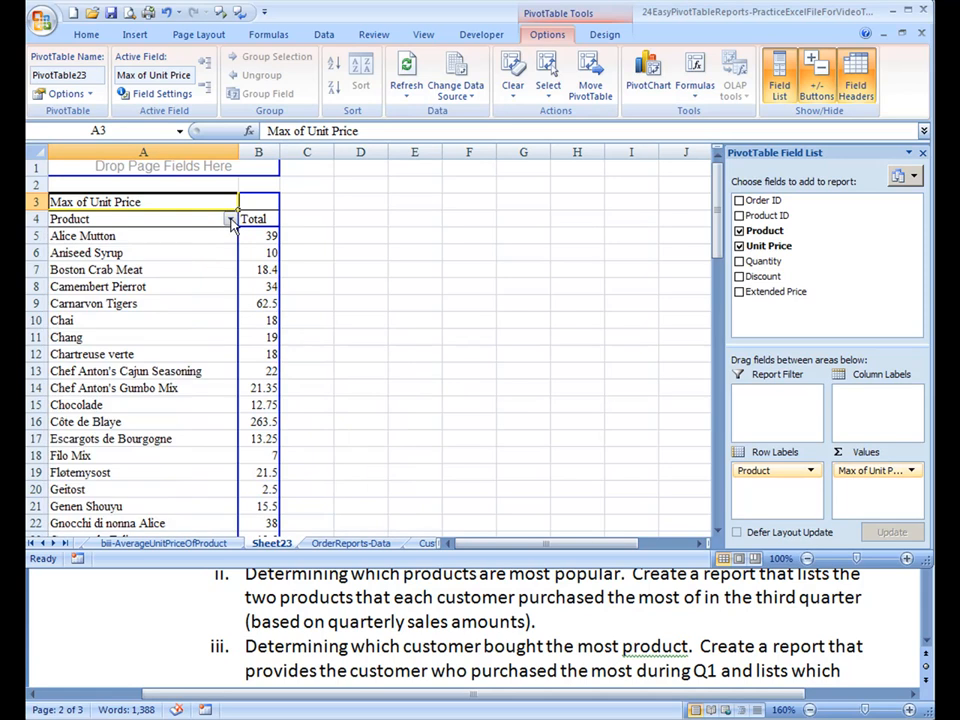
{"action": "left_click", "coordinate": [231, 219]}
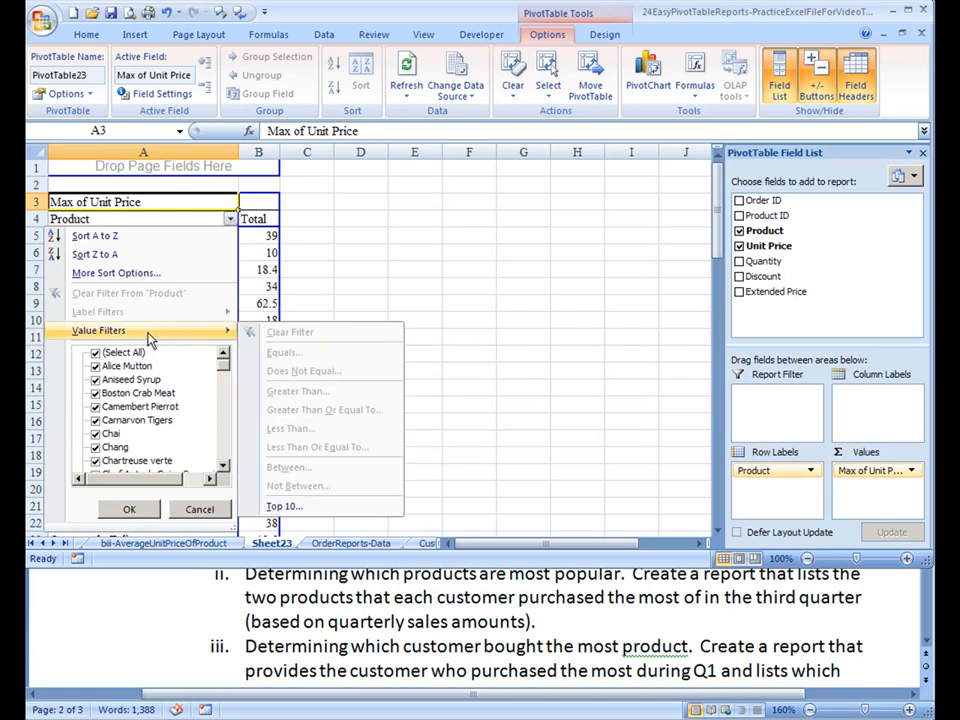
- Apply a Top 10 Items value filter to Product by Max of Unit Price
{"action": "left_click", "coordinate": [284, 505]}
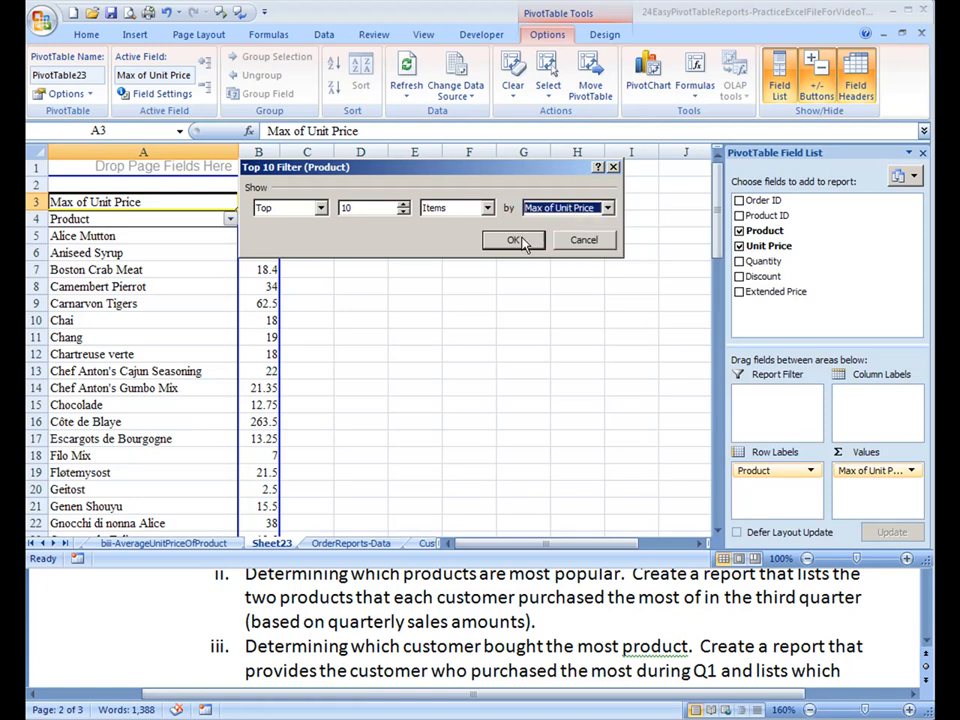
{"action": "left_click", "coordinate": [513, 240]}
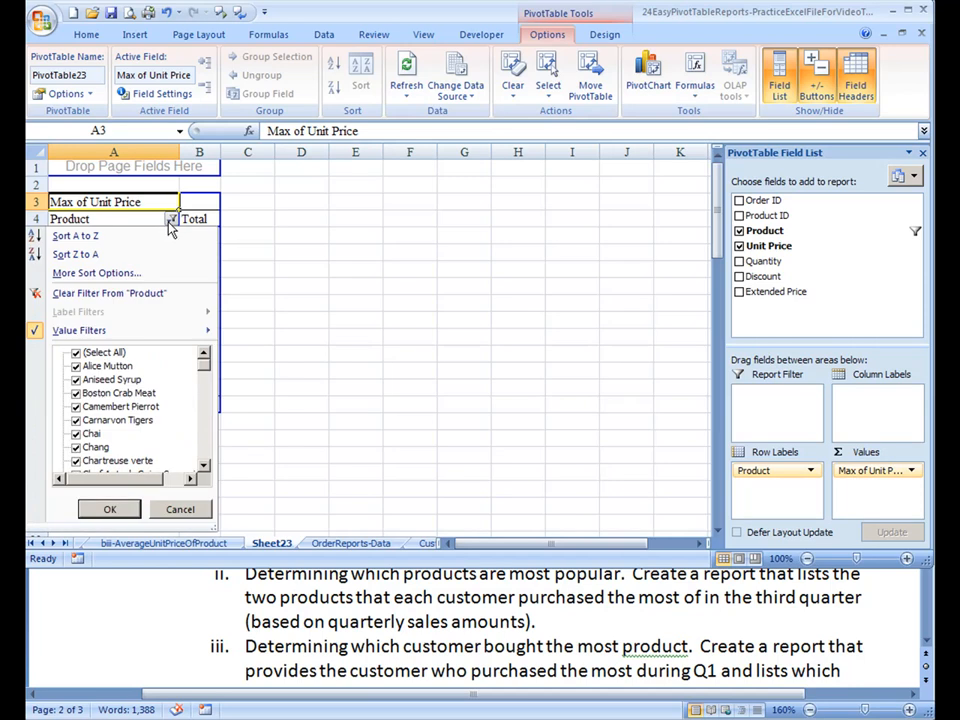
{"action": "mouse_move", "coordinate": [110, 285]}
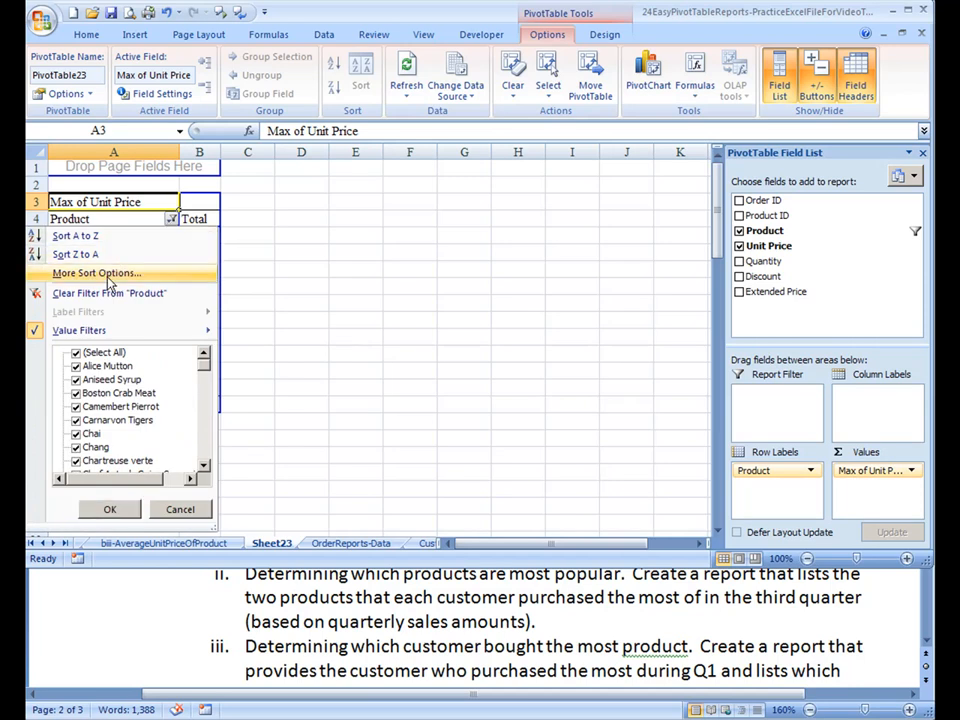
{"action": "mouse_move", "coordinate": [88, 236]}
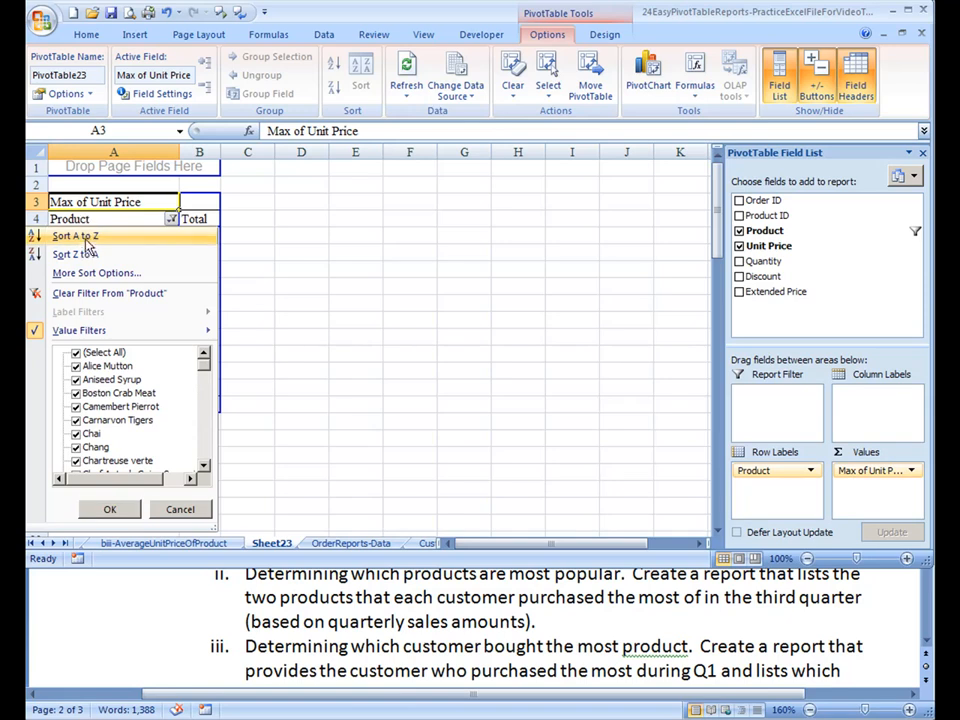
{"action": "mouse_move", "coordinate": [85, 278]}
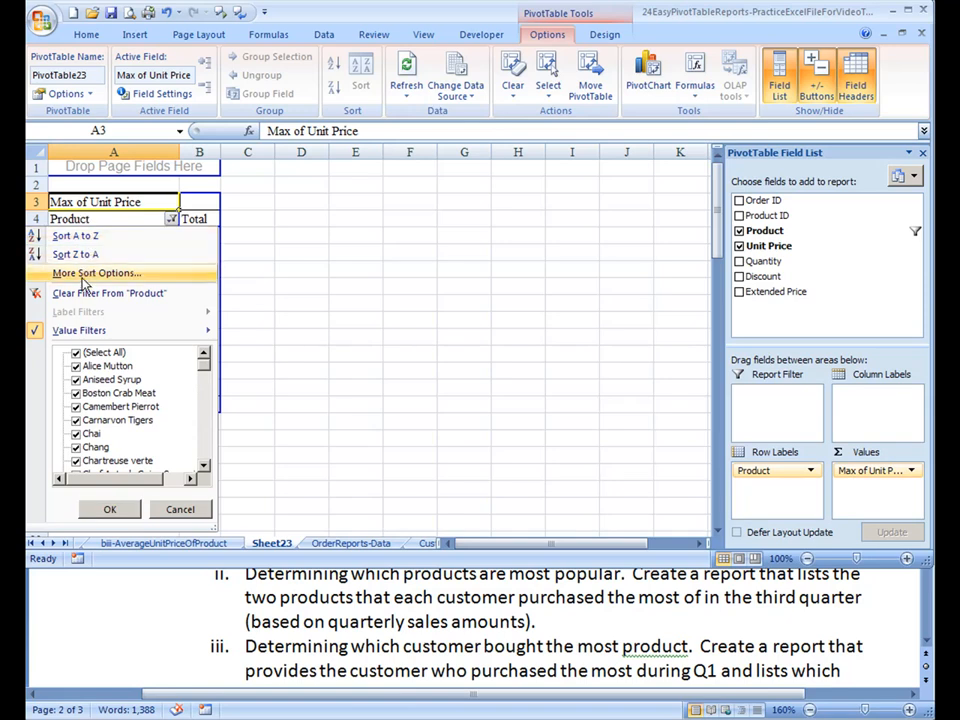
- Sort products Descending (Z to A) by Max of Unit Price
{"action": "left_click", "coordinate": [96, 273]}
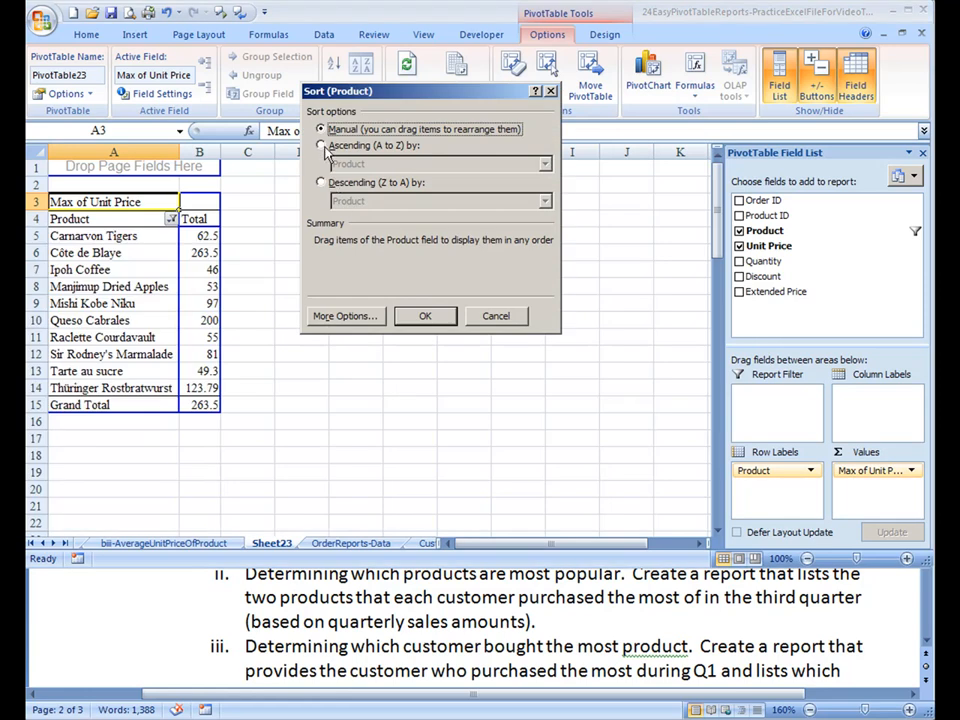
{"action": "left_click", "coordinate": [320, 182]}
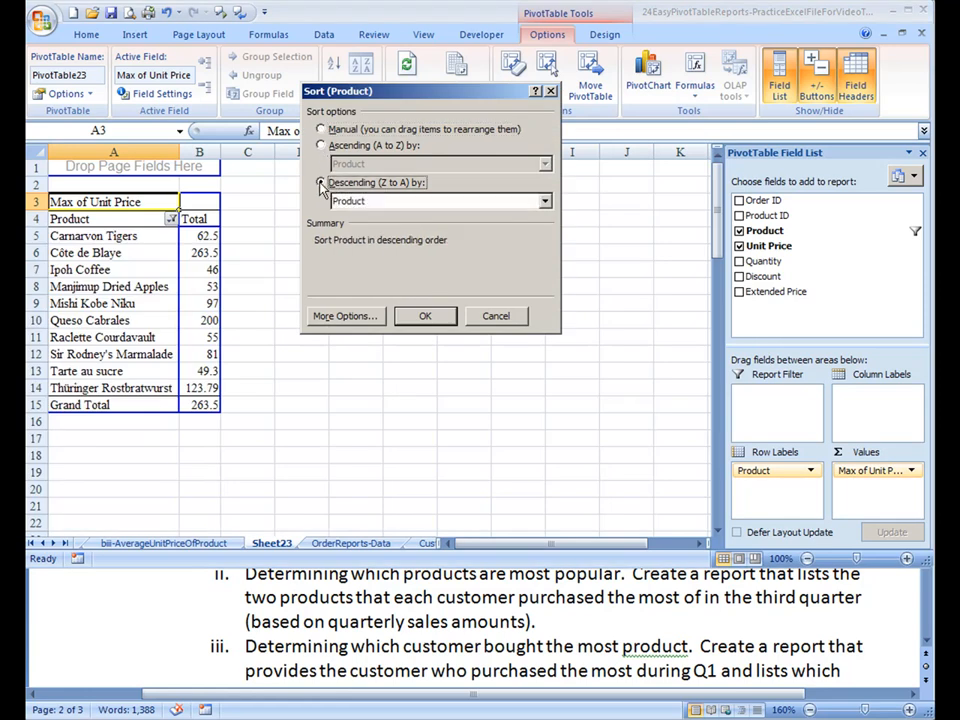
{"action": "left_click", "coordinate": [321, 182]}
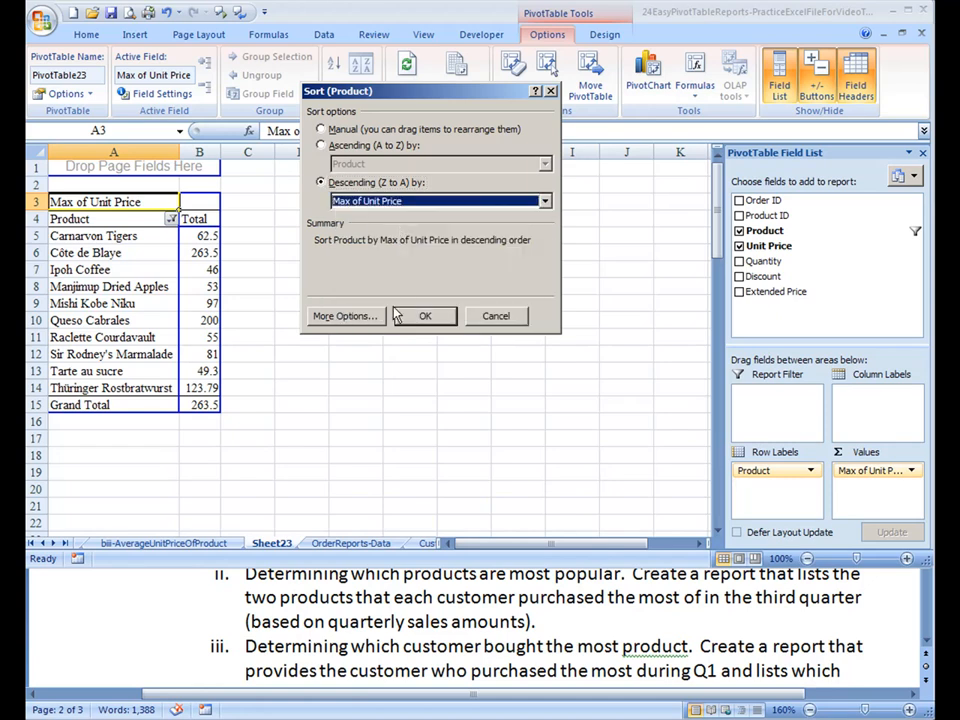
{"action": "left_click", "coordinate": [424, 316]}
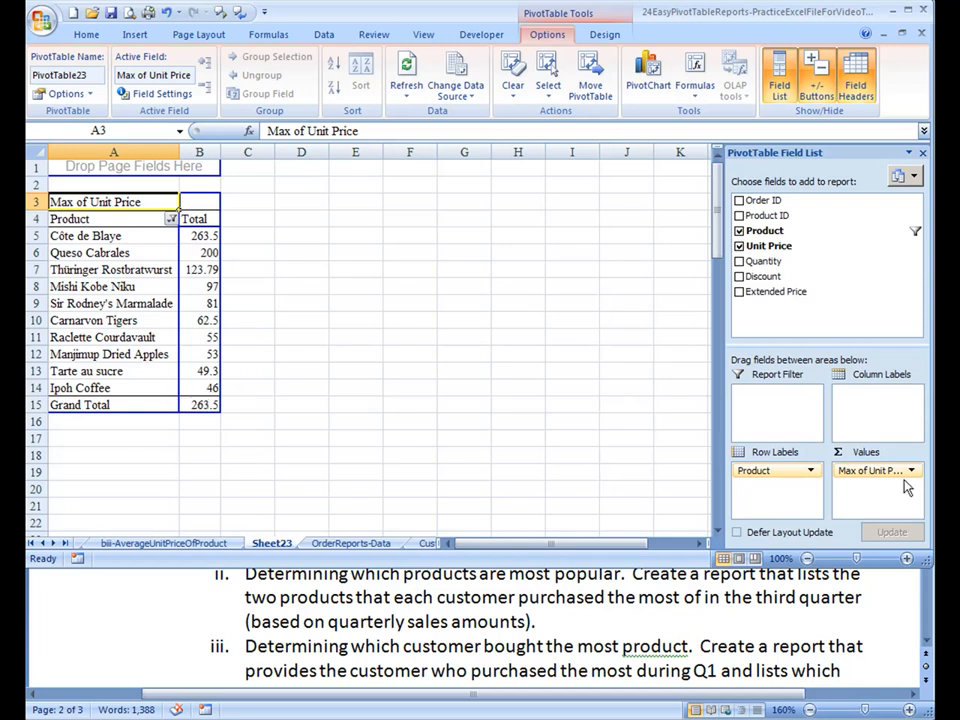
{"action": "mouse_move", "coordinate": [850, 508]}
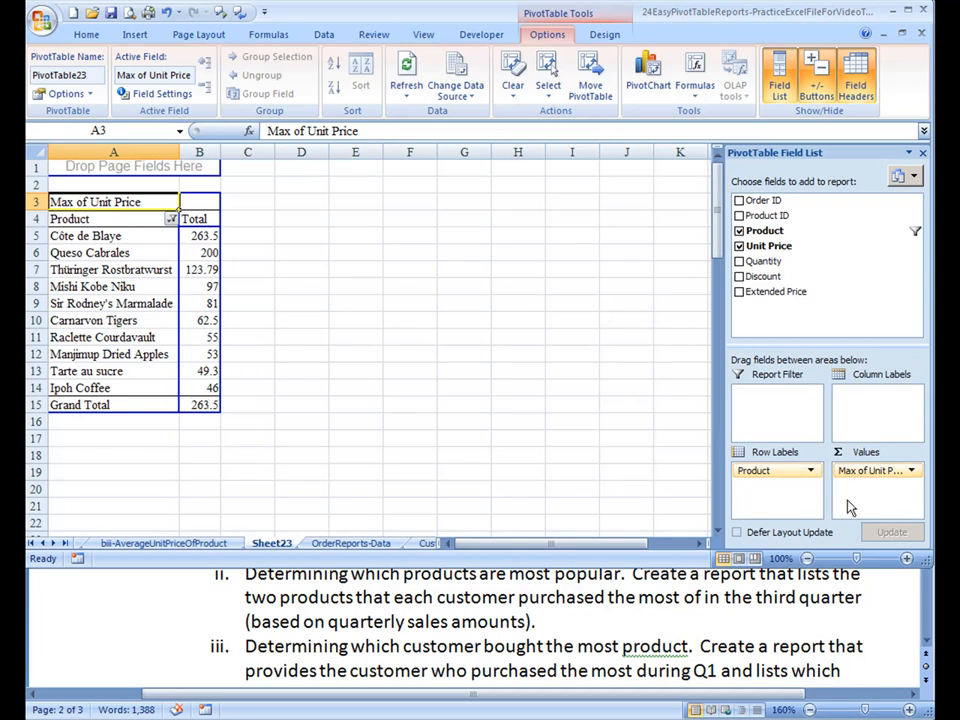
- Format the Max of Unit Price values as Number with 2 decimal places
{"action": "left_click", "coordinate": [910, 470]}
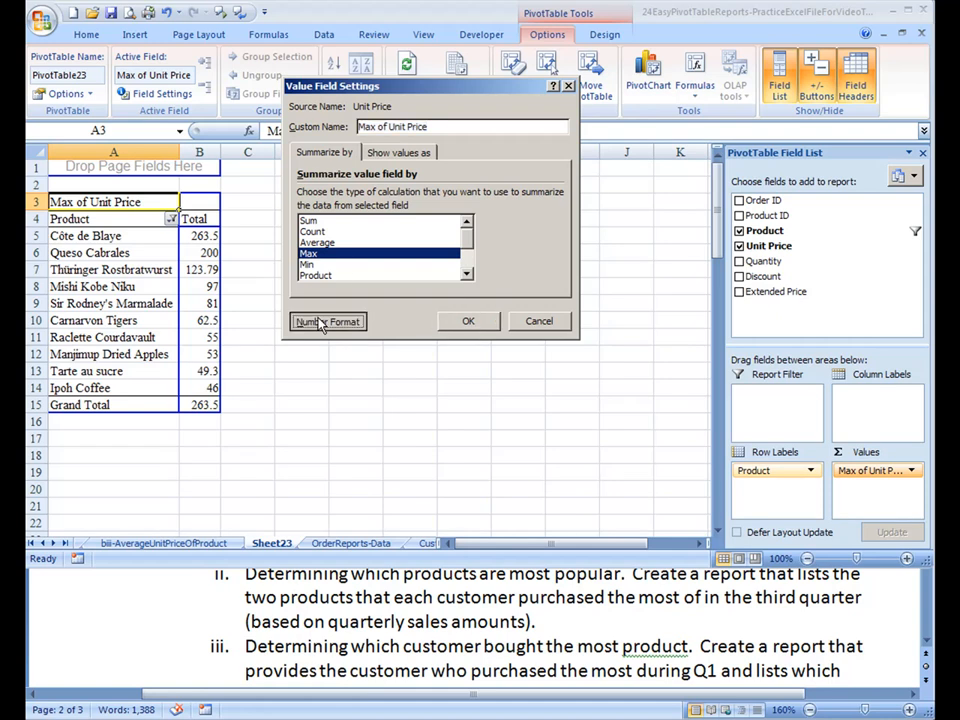
{"action": "left_click", "coordinate": [328, 321]}
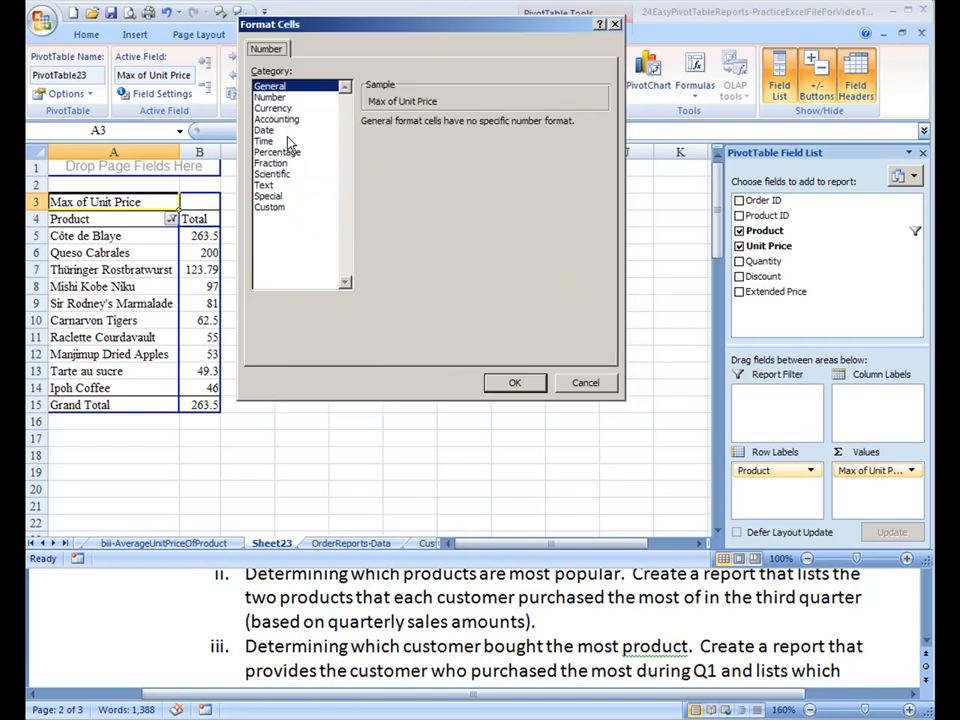
{"action": "left_click", "coordinate": [270, 97]}
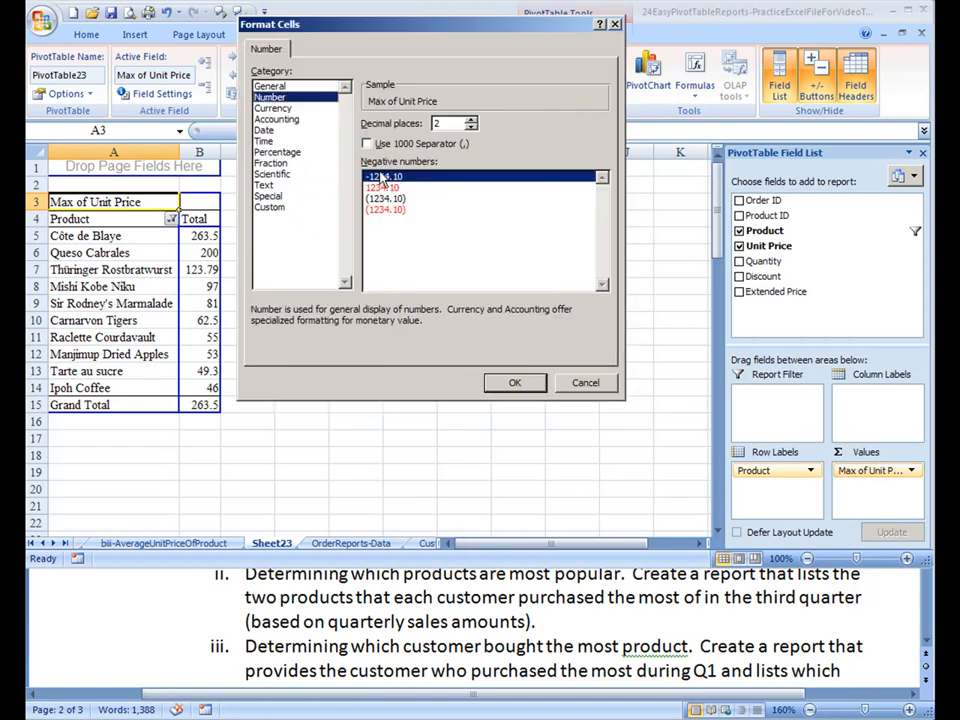
{"action": "left_click", "coordinate": [367, 144]}
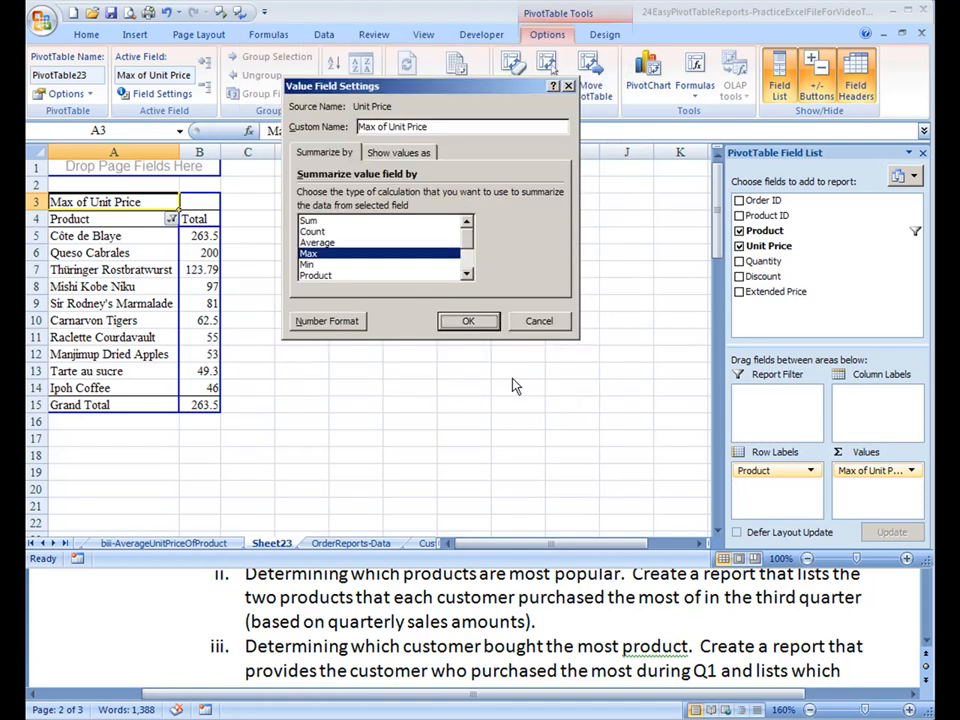
{"action": "left_click", "coordinate": [468, 320]}
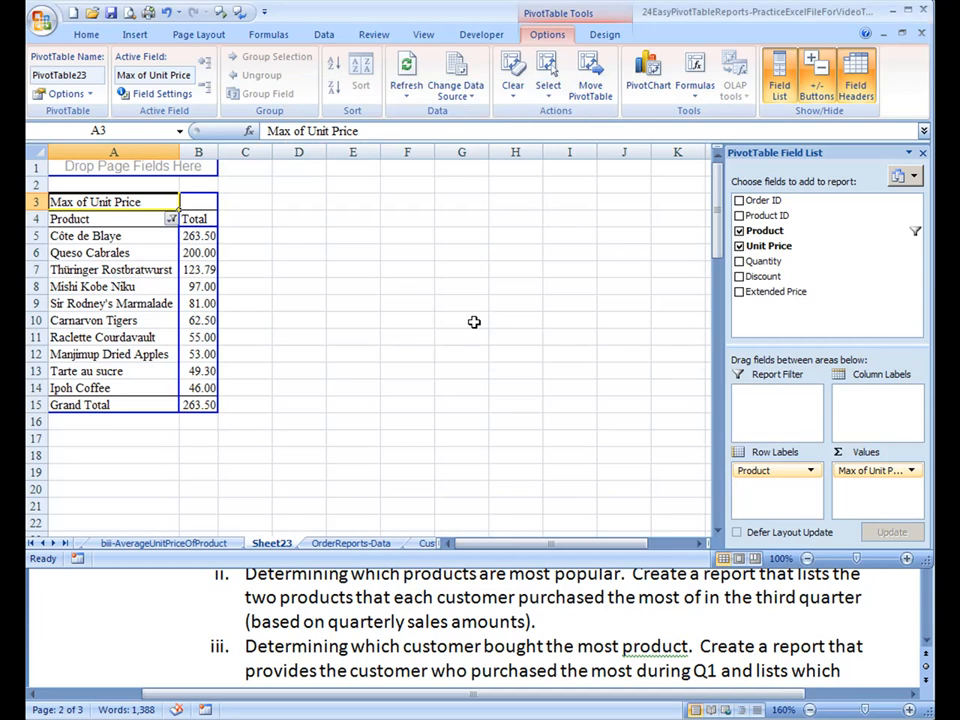
{"action": "mouse_move", "coordinate": [271, 218]}
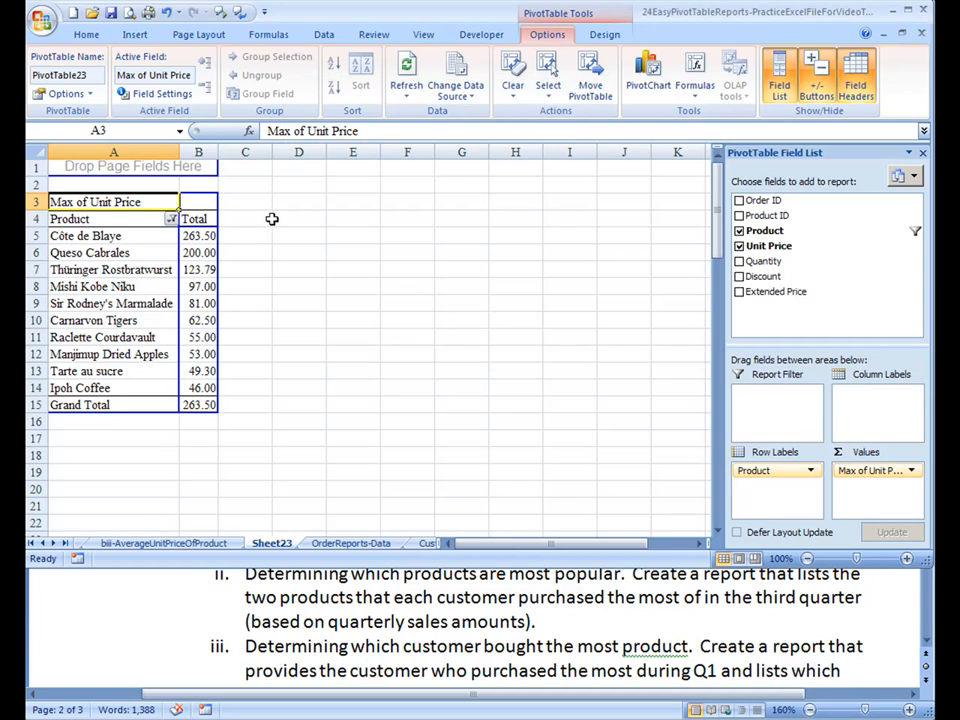